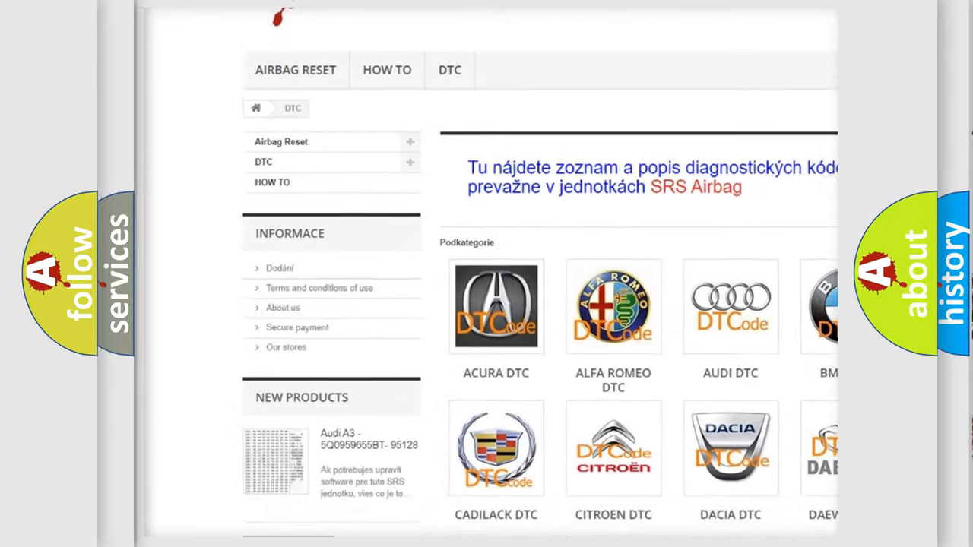
pyautogui.scroll(-3)
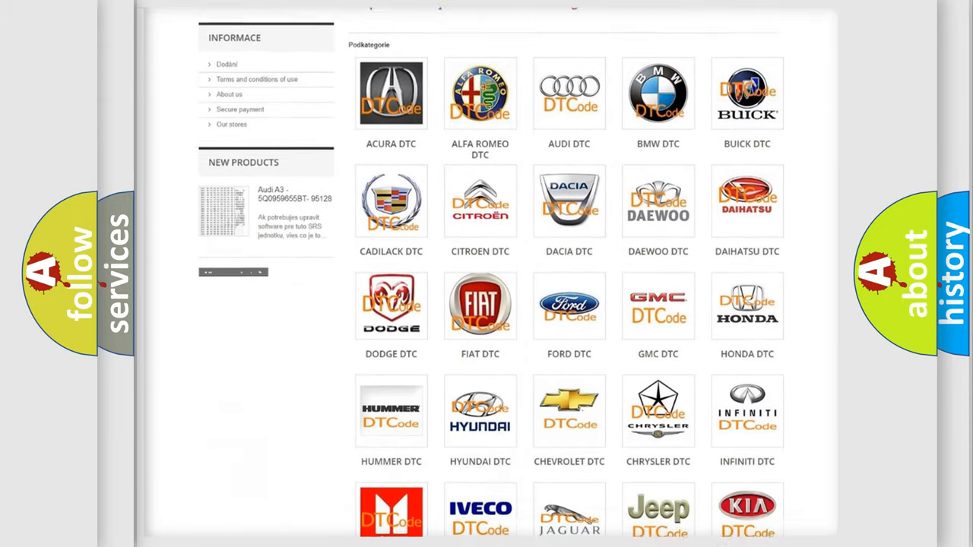
pyautogui.scroll(-3)
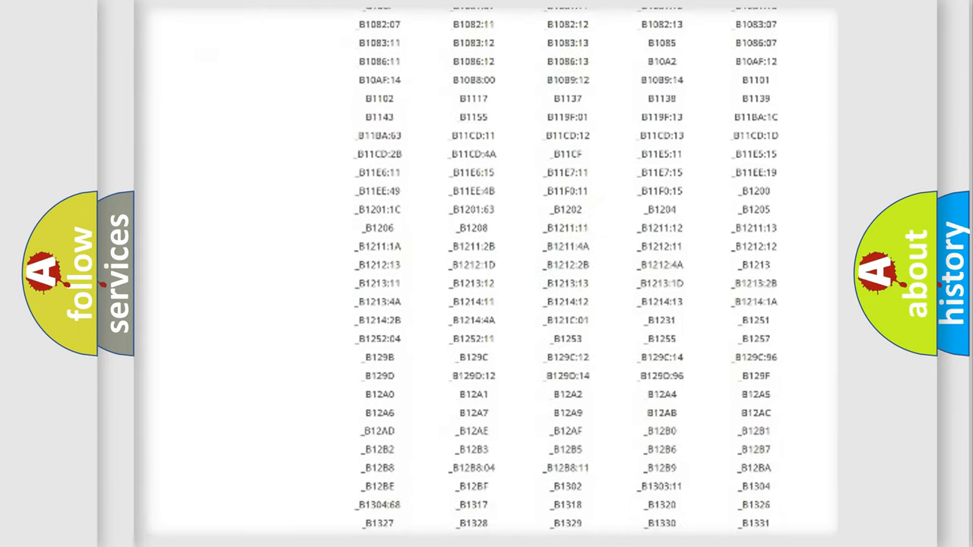
pyautogui.scroll(-3)
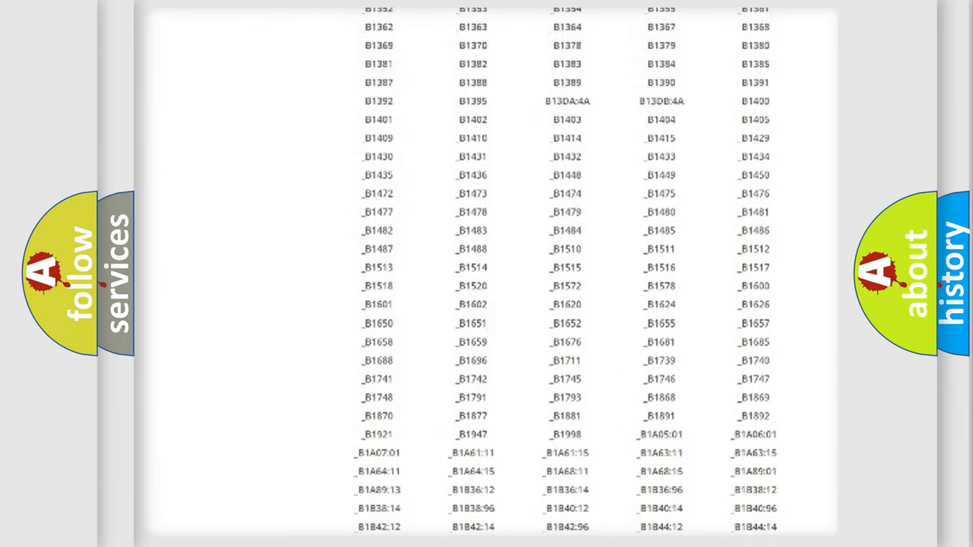